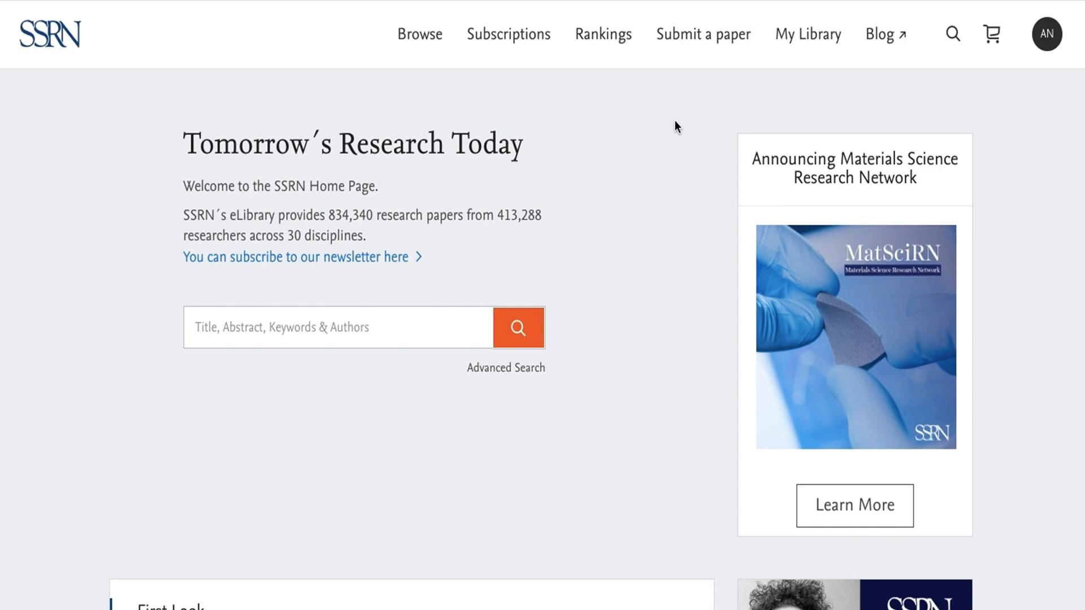
Go to Personal Info from the AN account menu.
{"action": "left_click", "coordinate": [1047, 34]}
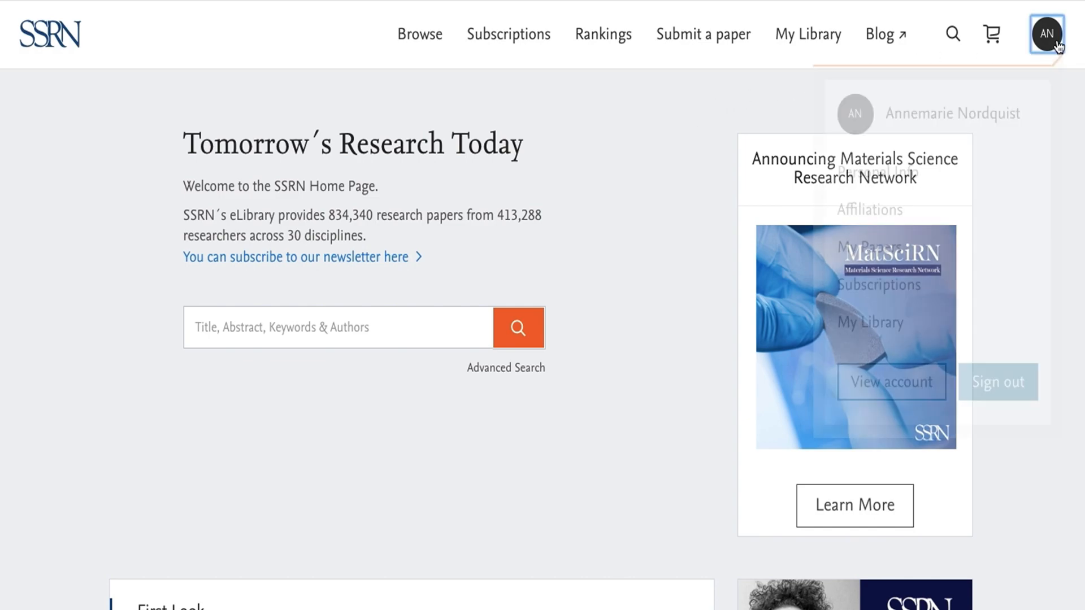
{"action": "left_click", "coordinate": [1047, 34]}
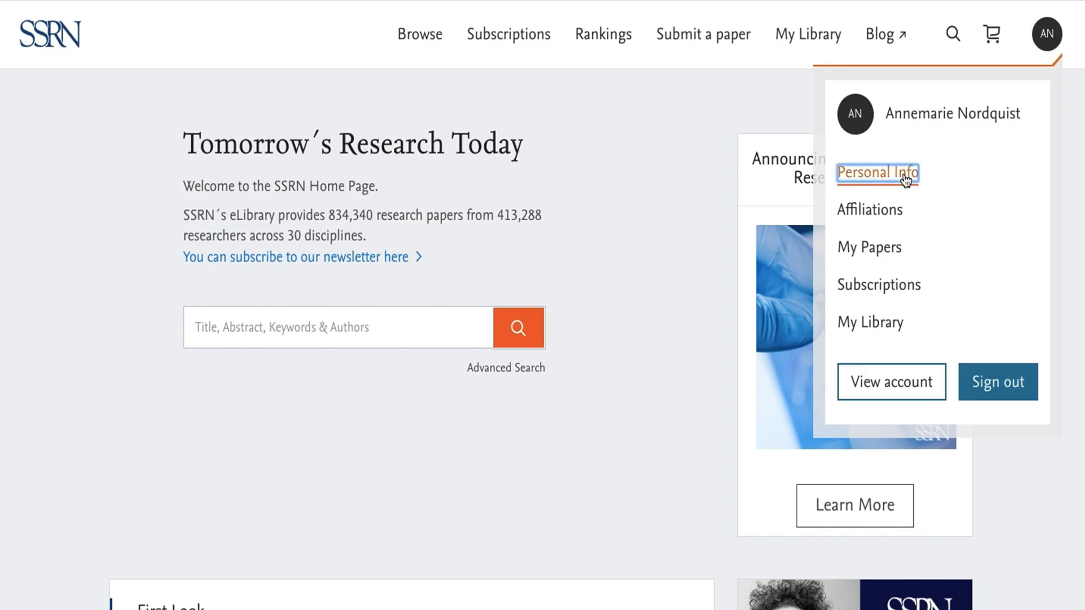
{"action": "left_click", "coordinate": [878, 172]}
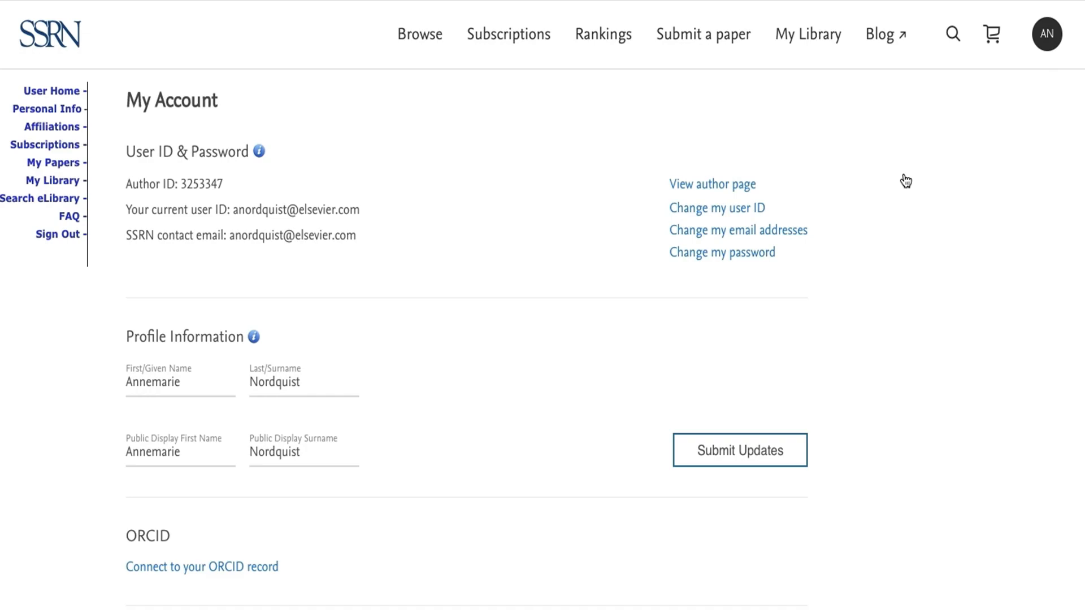
{"action": "mouse_move", "coordinate": [117, 179]}
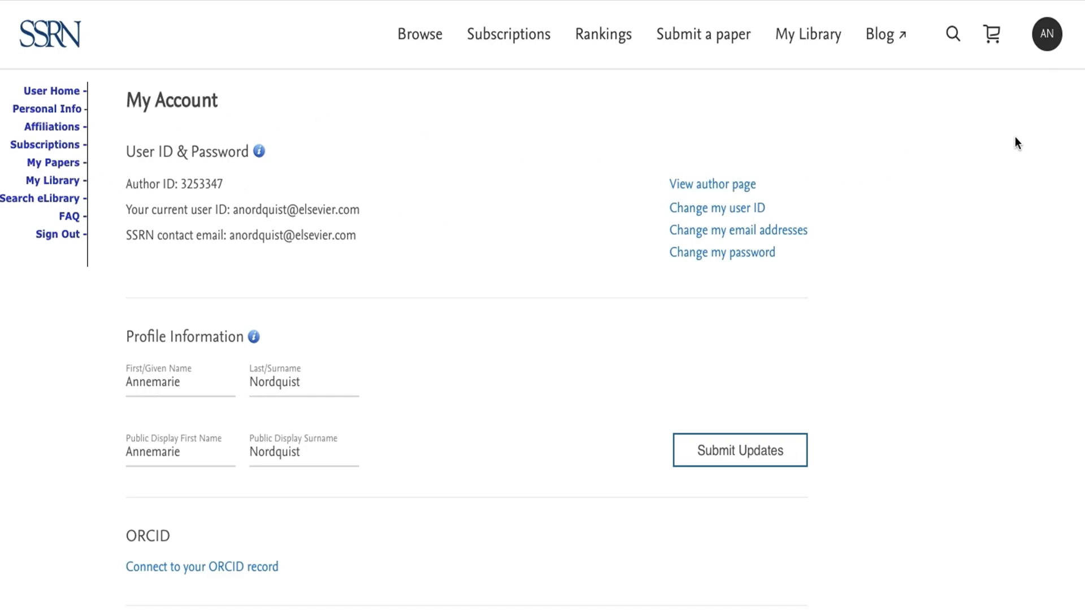
Reopen the AN account dropdown over the My Account page.
{"action": "left_click", "coordinate": [1046, 34]}
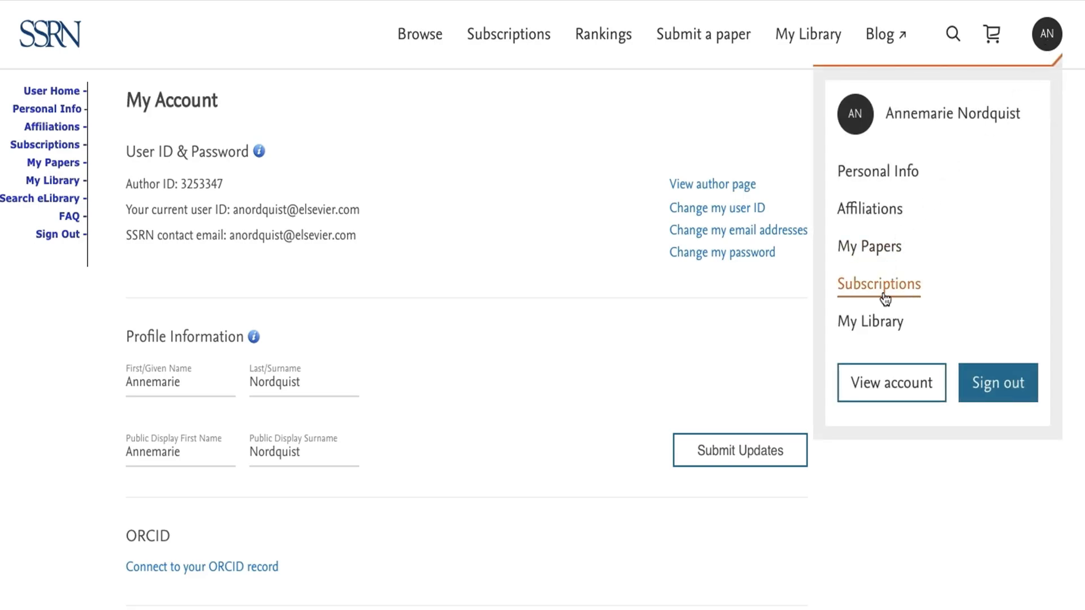
Choose Subscriptions and scroll down the Journal Subscription Manager.
{"action": "left_click", "coordinate": [878, 284]}
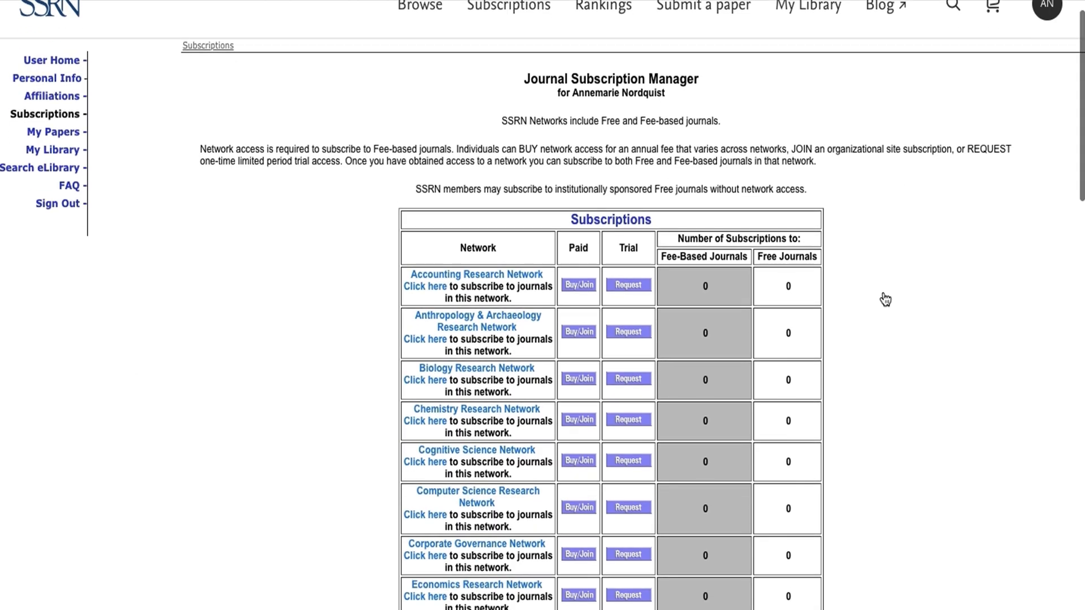
{"action": "scroll", "scroll_direction": "down", "scroll_amount": 3}
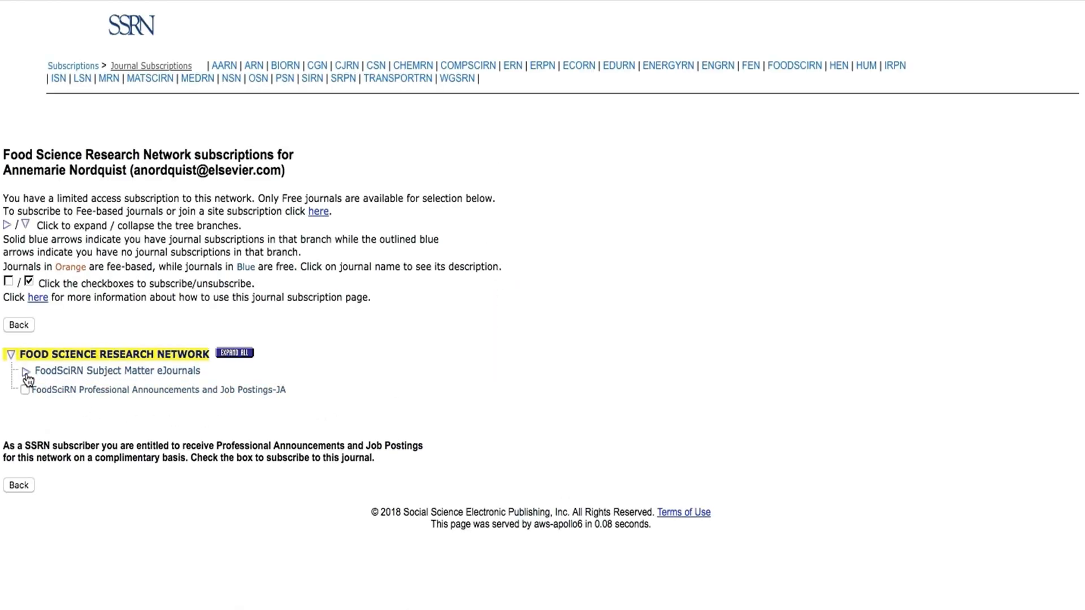
Subscribe to Professional Announcements, Food Processing, and Food Quality, Safety, & Defense eJournals.
{"action": "left_click", "coordinate": [28, 371]}
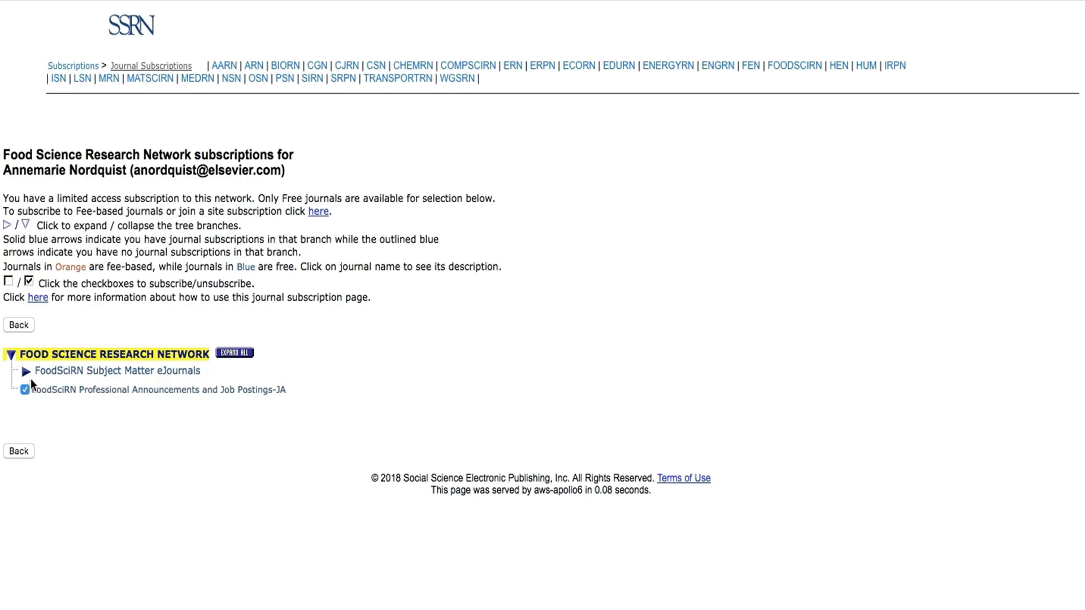
{"action": "left_click", "coordinate": [27, 370]}
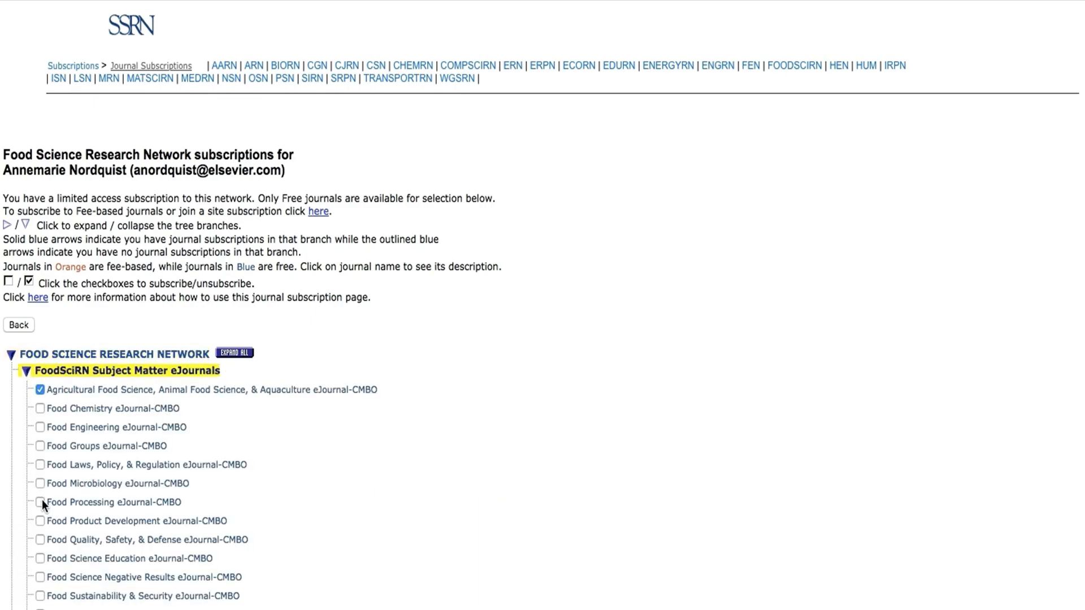
{"action": "left_click", "coordinate": [40, 501]}
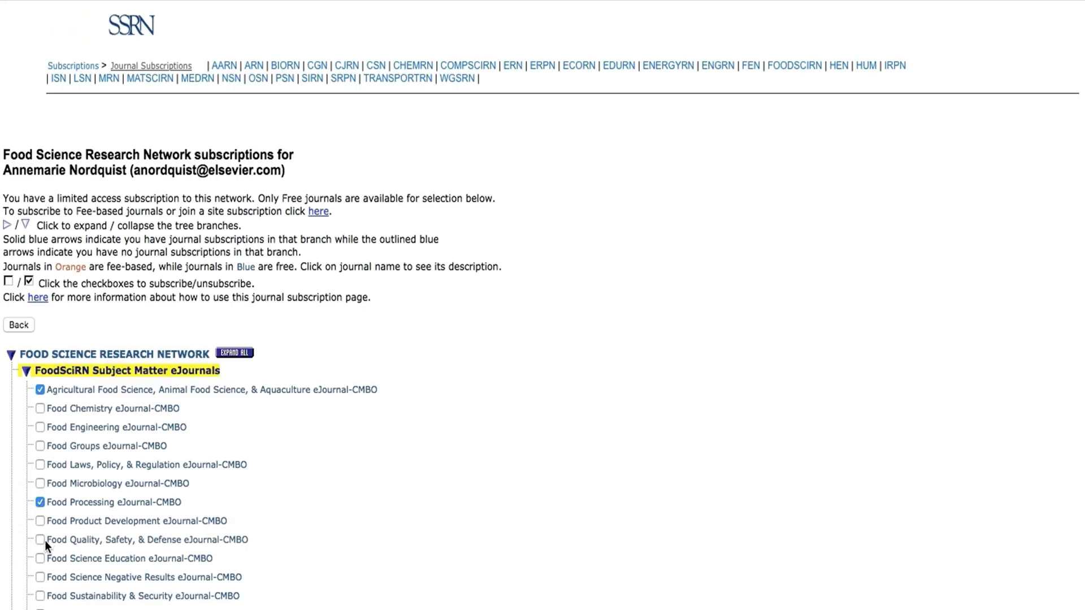
{"action": "left_click", "coordinate": [39, 539]}
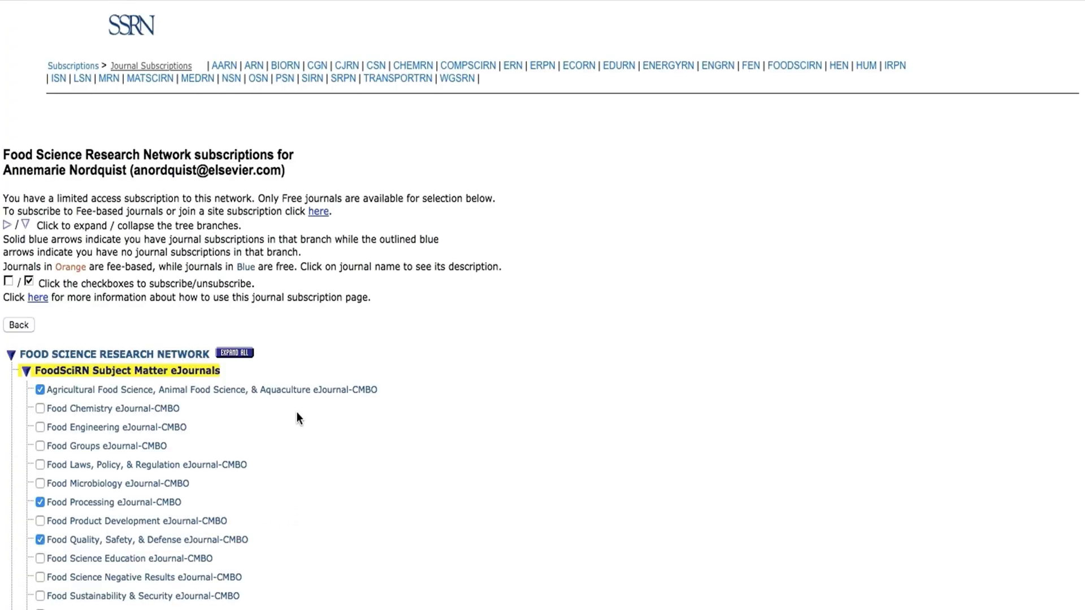